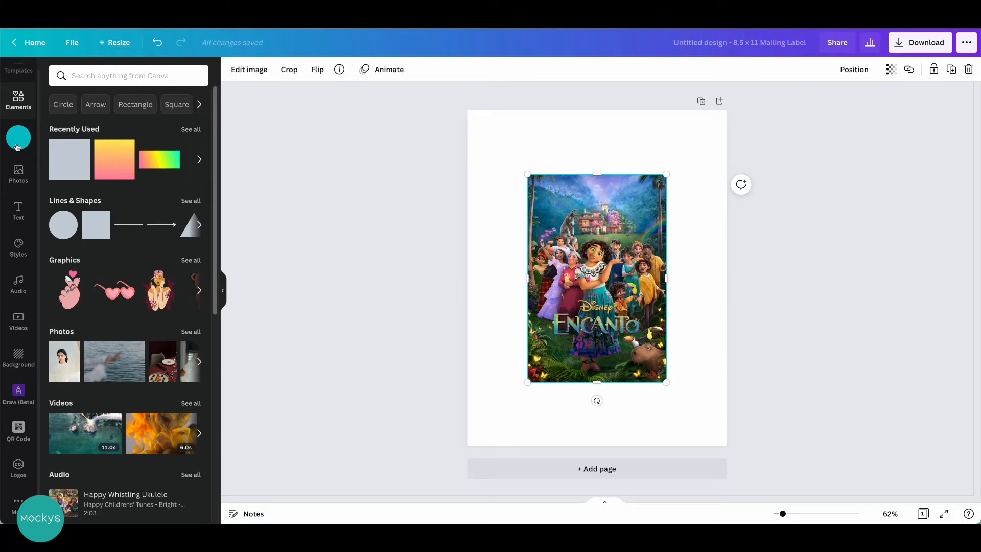
Move the Encanto poster into the label's top-left corner and enlarge it.
drag(596, 277, 536, 220)
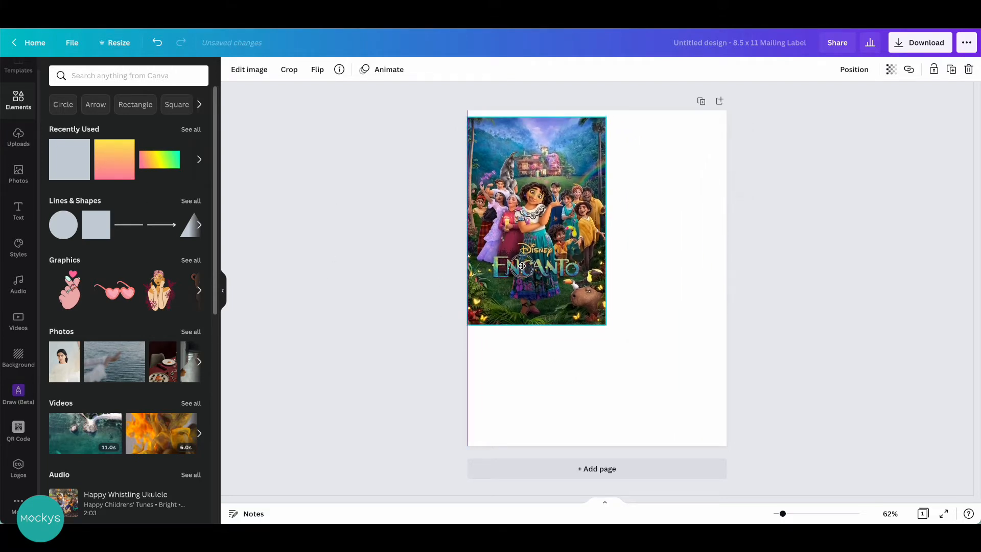
drag(605, 324, 647, 391)
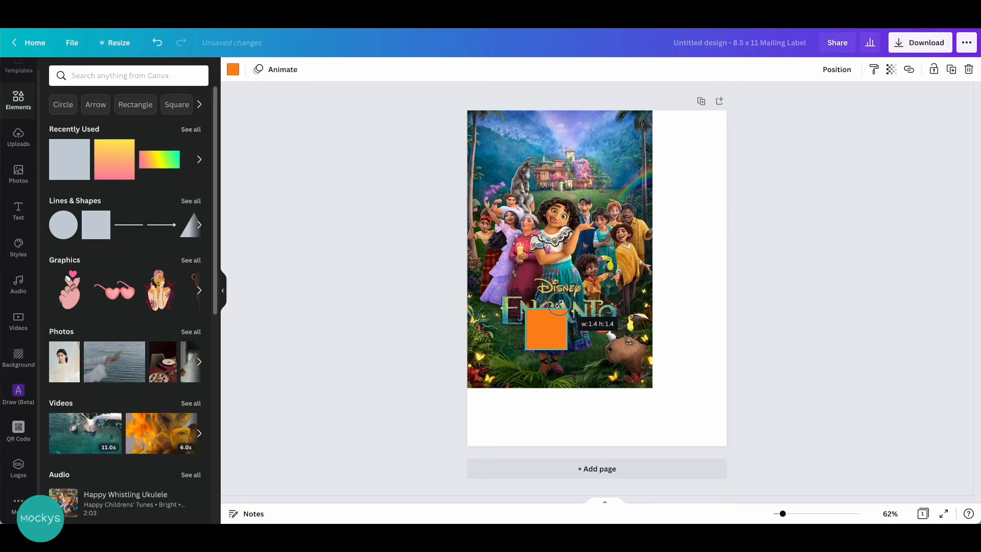
Place the orange square beside the poster and space the six squares evenly vertically.
drag(544, 329, 682, 142)
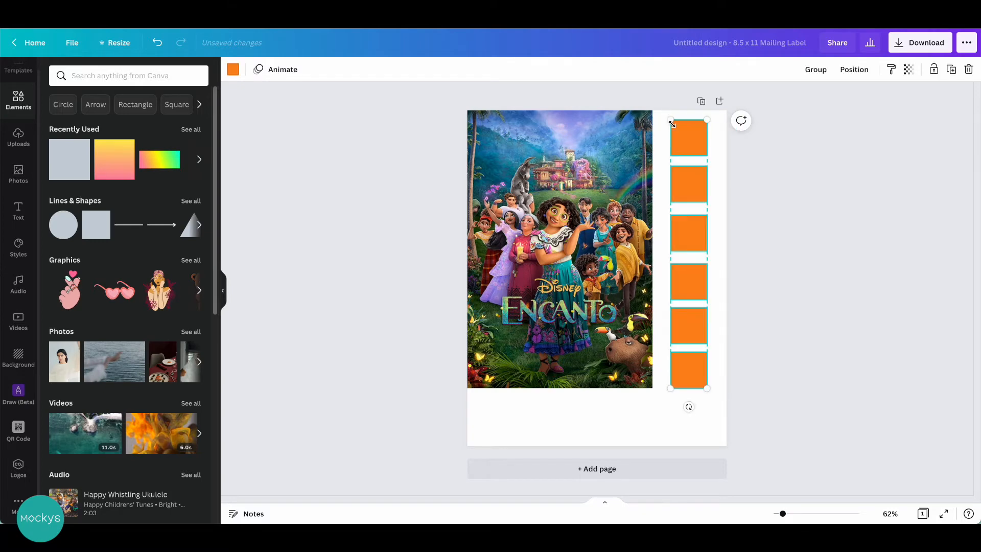
click(853, 69)
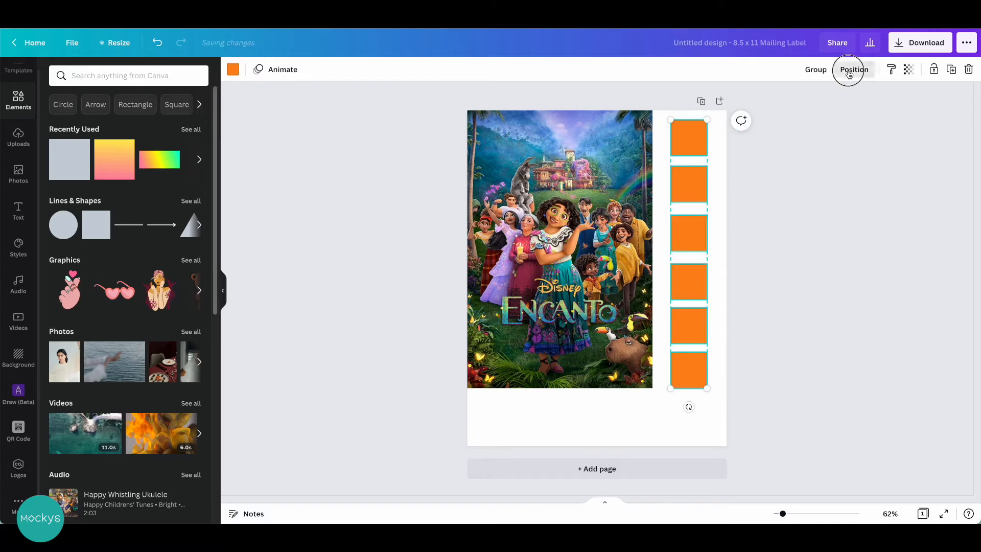
click(853, 70)
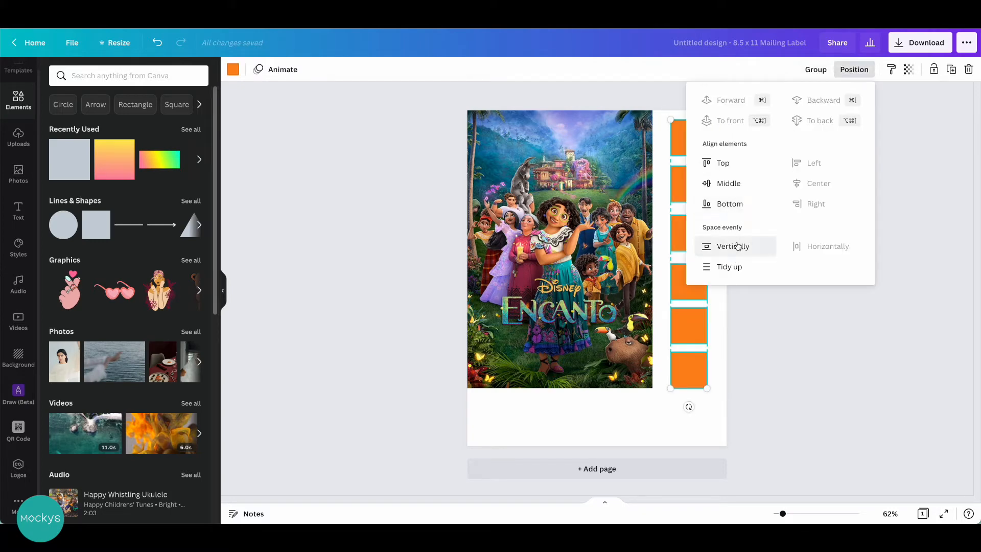
click(733, 246)
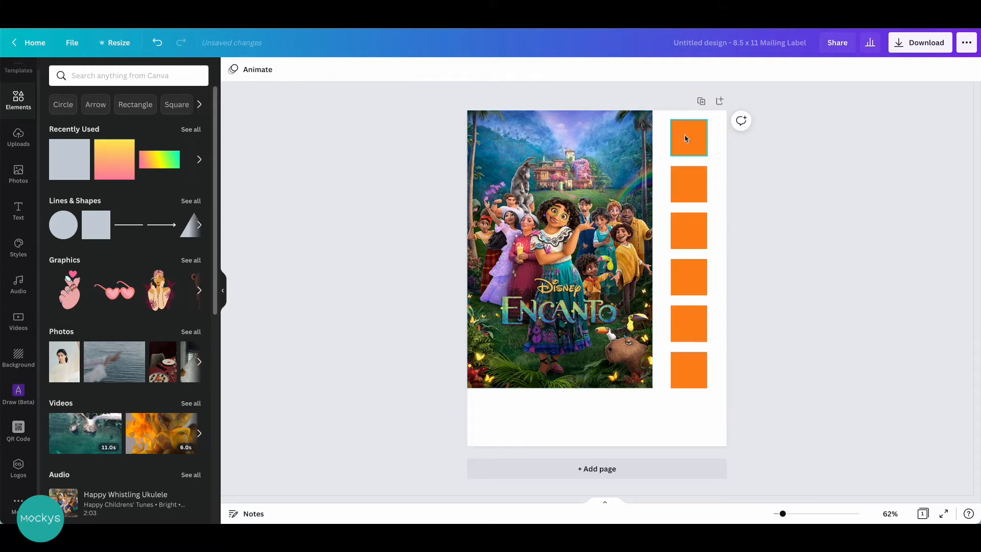
Recolour the column squares with Photo Colors from the poster, ending brown, and select the leftover orange square.
click(688, 137)
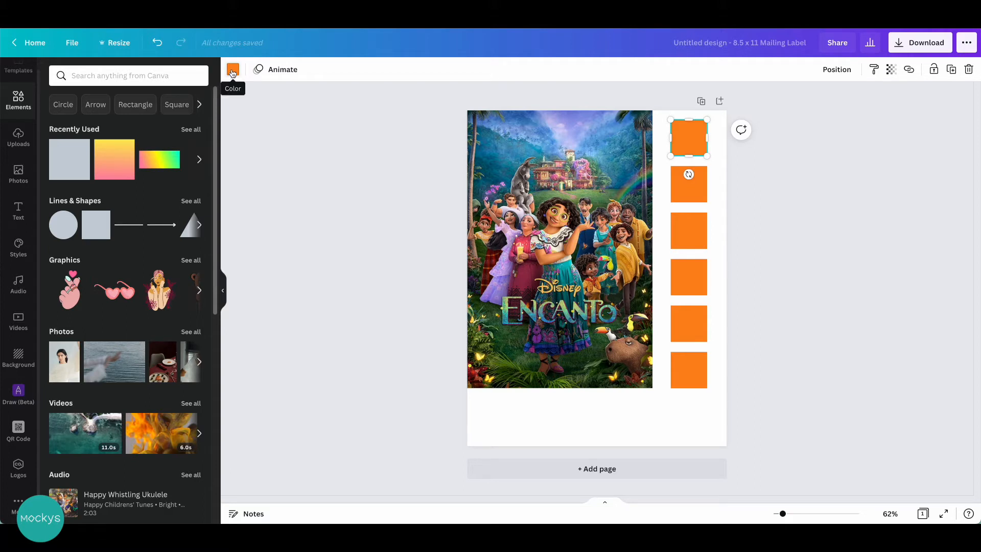
click(232, 69)
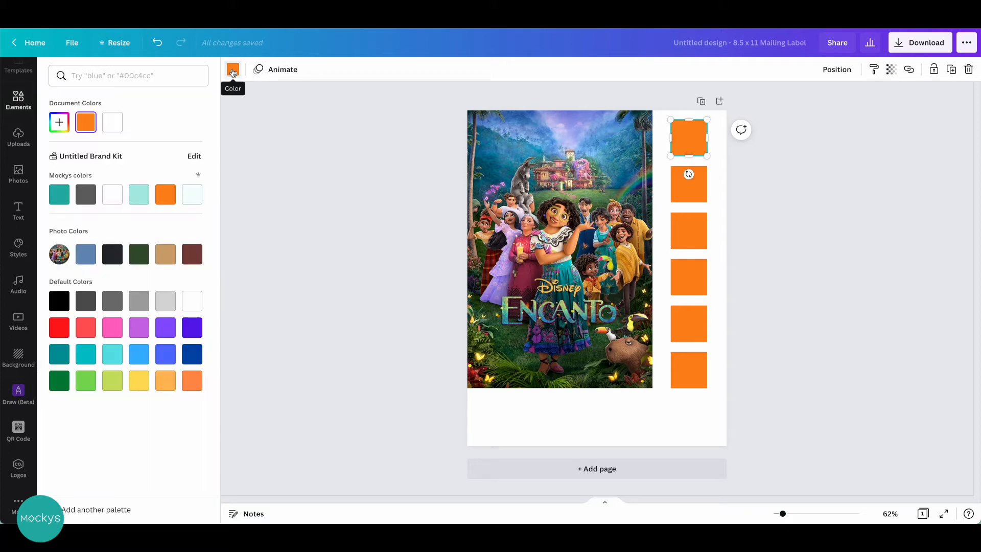
mouse_move(53, 237)
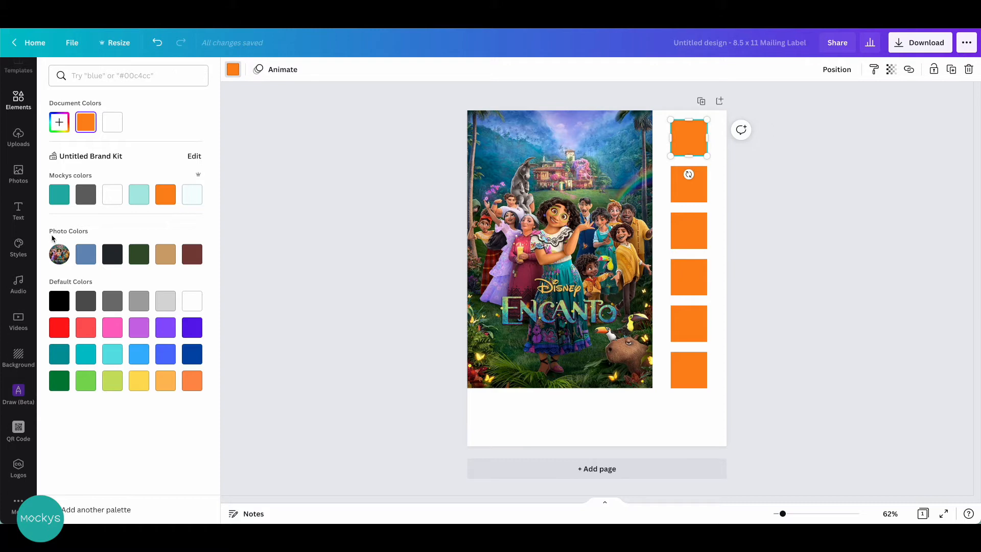
mouse_move(127, 237)
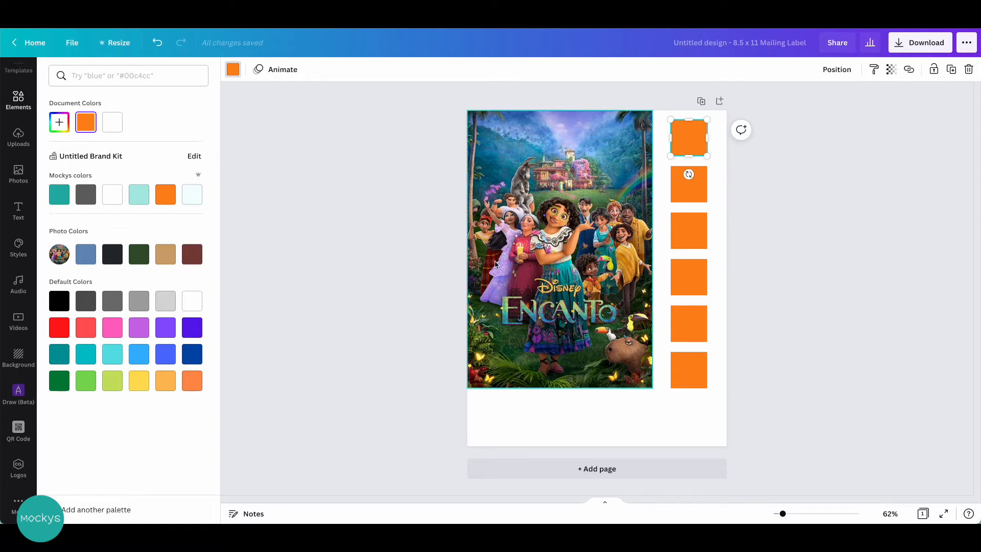
mouse_move(566, 280)
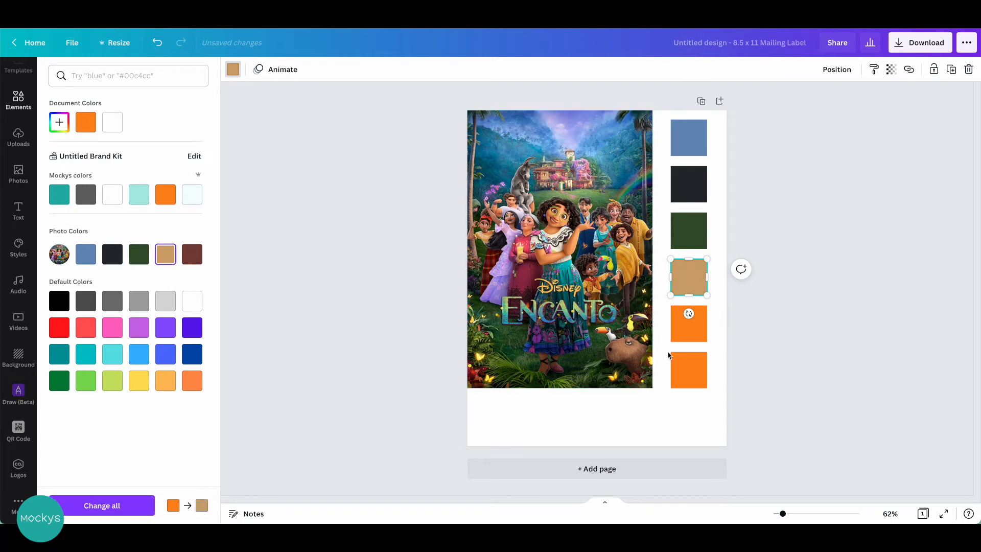
click(192, 254)
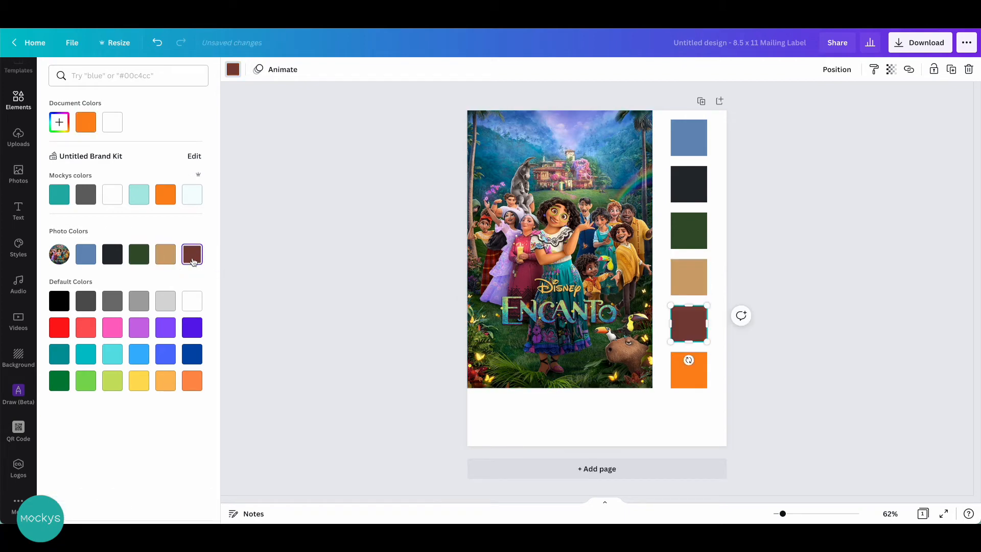
click(688, 370)
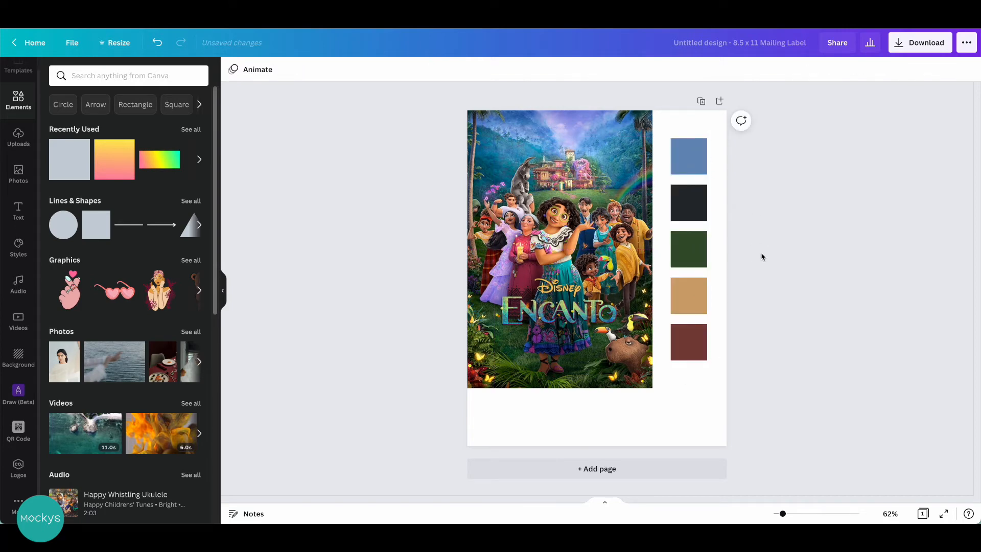
Copy the blue square to below the poster to start the bottom row.
click(688, 157)
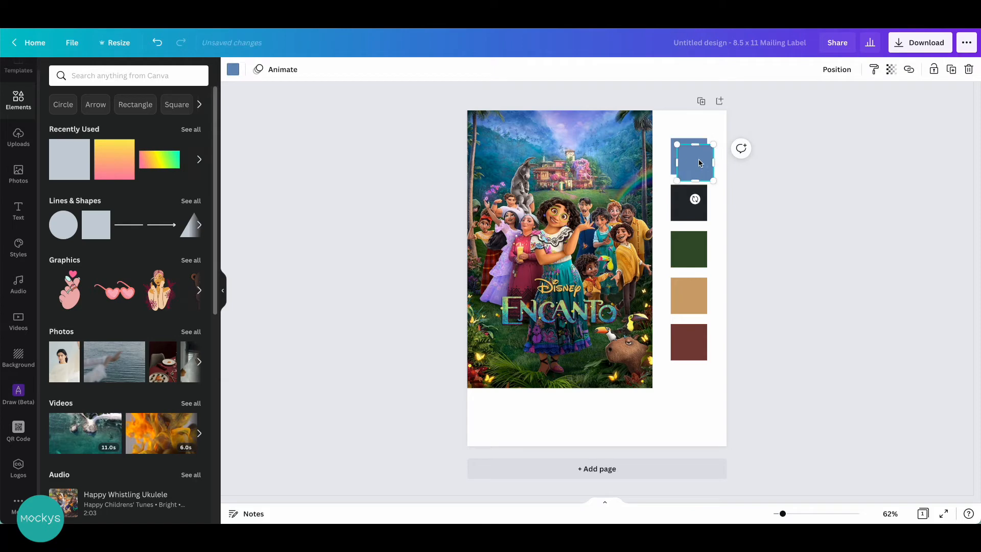
drag(688, 160, 496, 420)
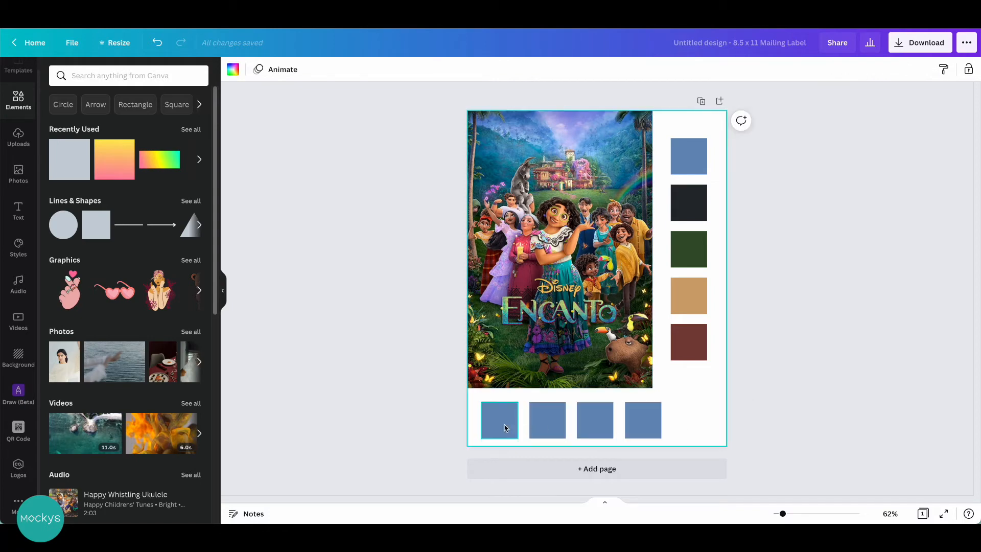
Give the first bottom swatch a custom soft violet by adjusting hue and shade.
click(498, 420)
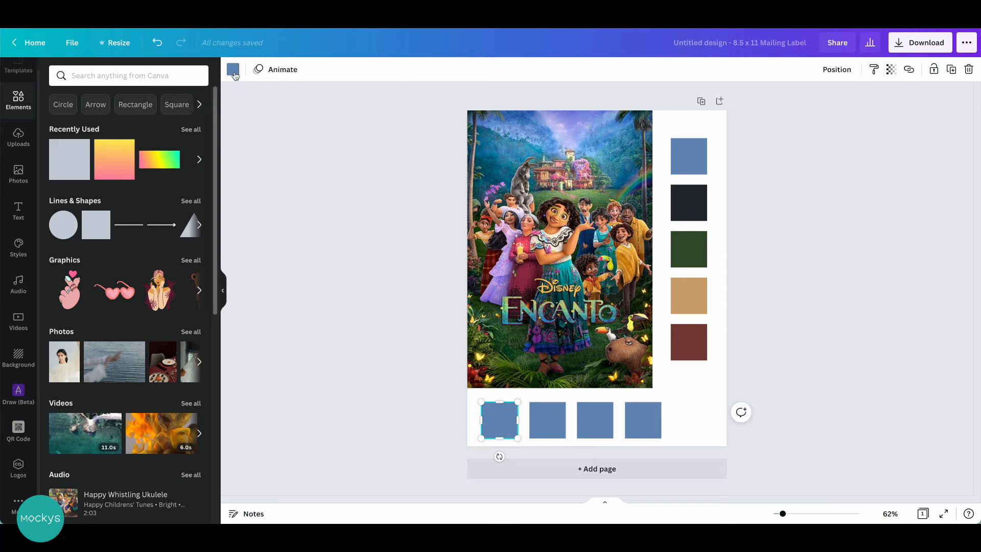
click(233, 70)
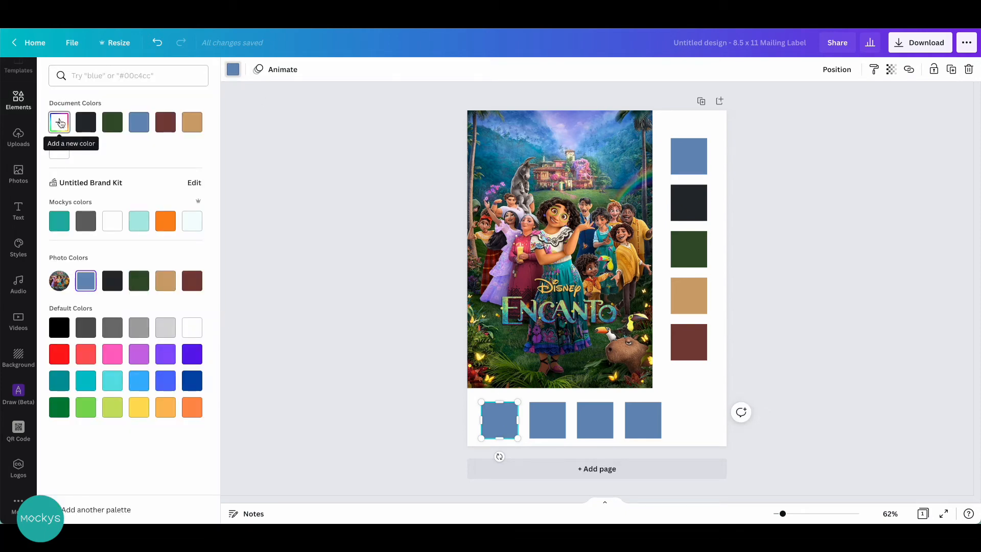
click(59, 122)
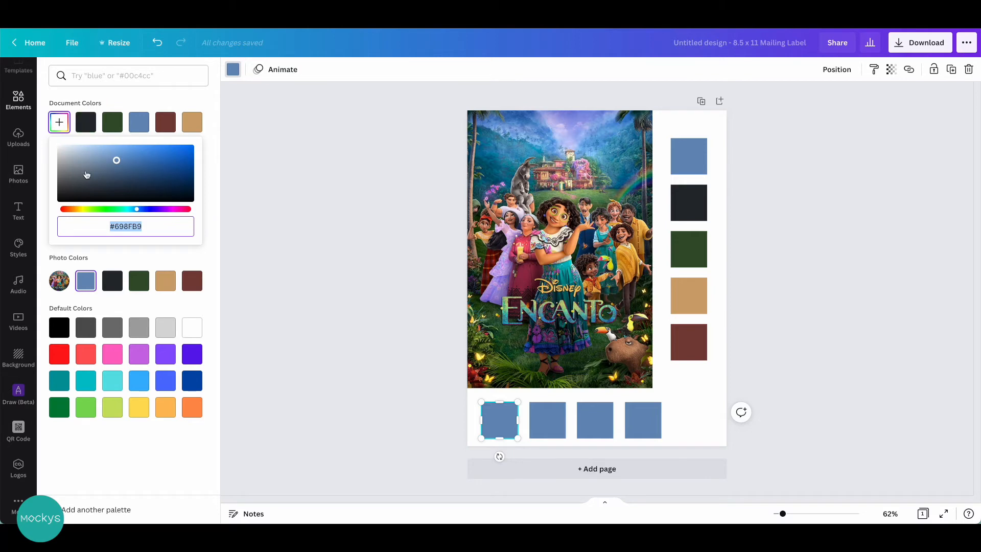
mouse_move(112, 192)
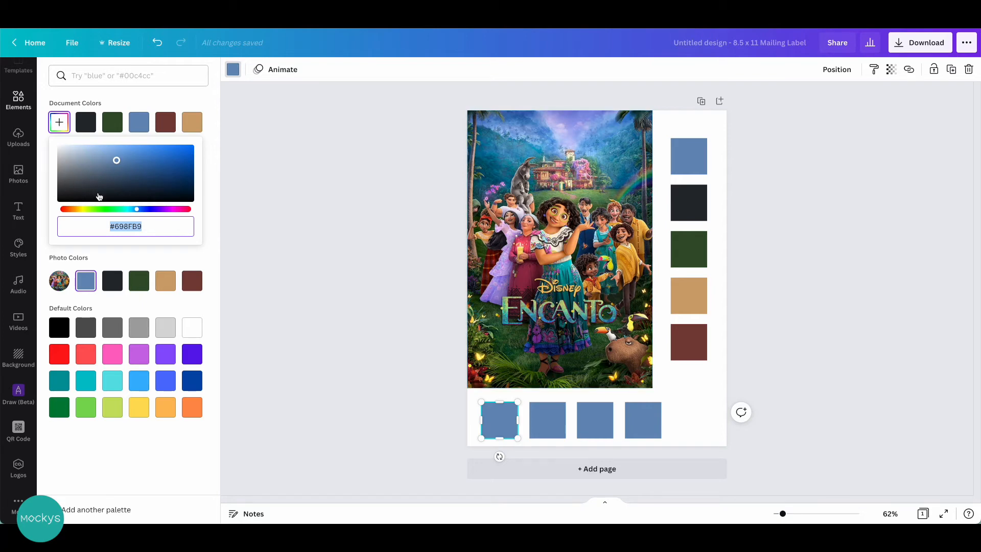
mouse_move(105, 192)
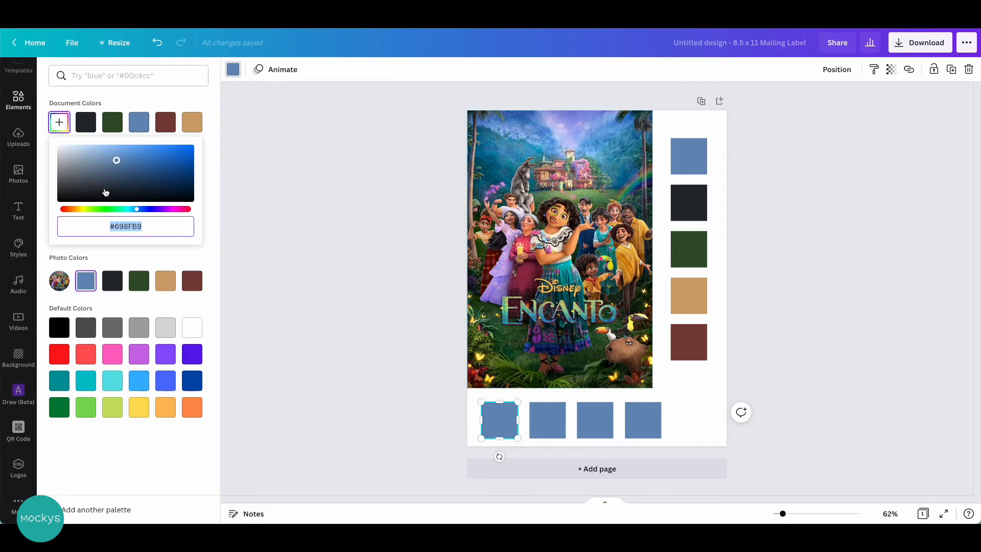
drag(136, 208, 146, 208)
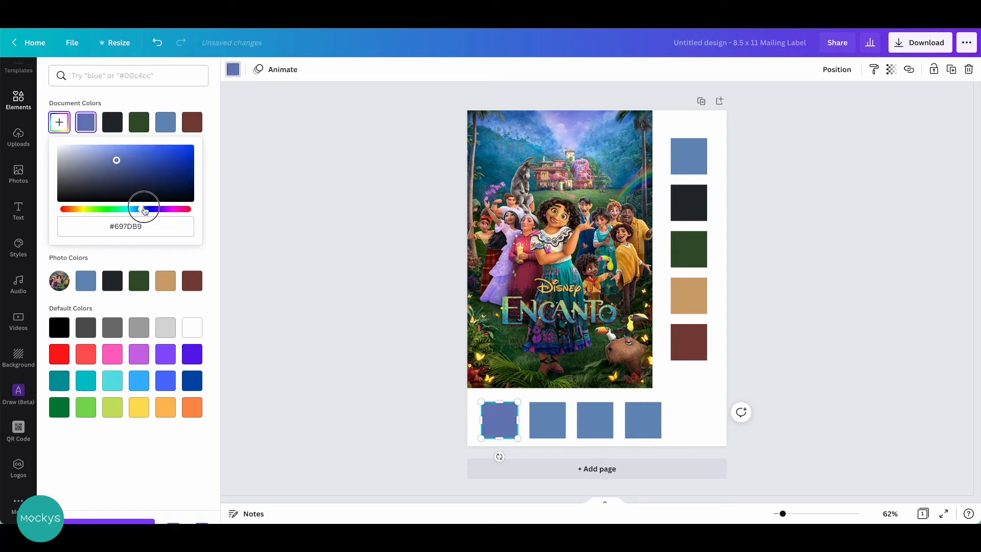
drag(144, 209, 163, 208)
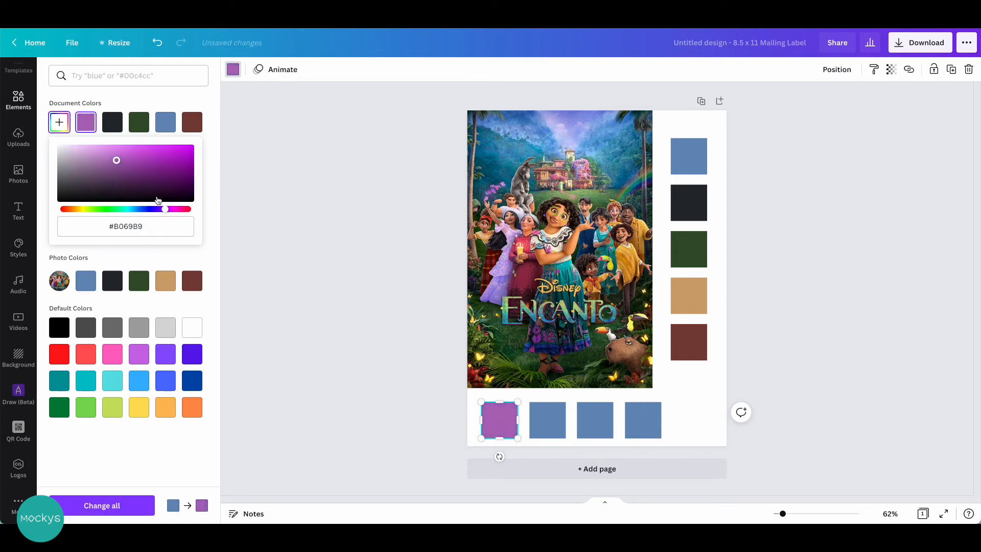
drag(116, 160, 120, 151)
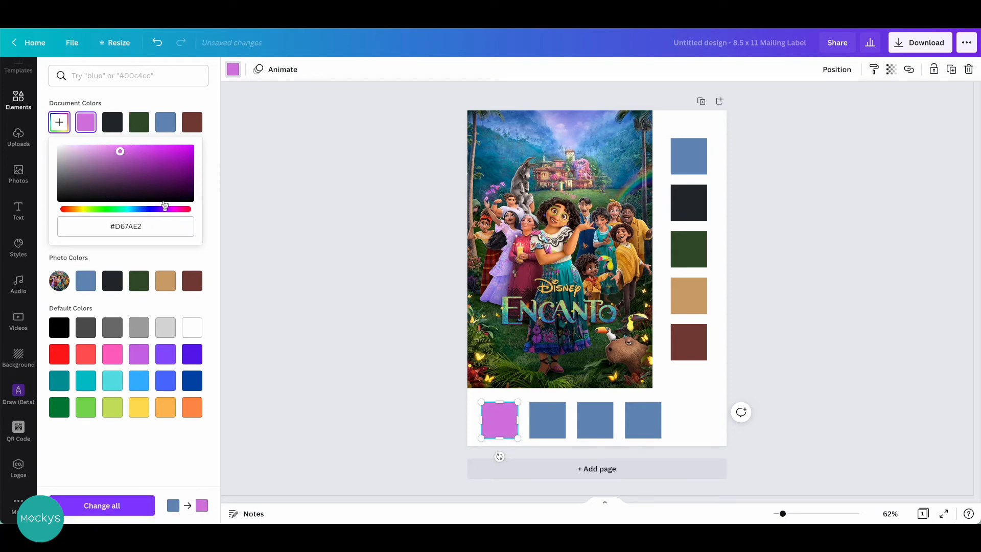
drag(164, 209, 158, 209)
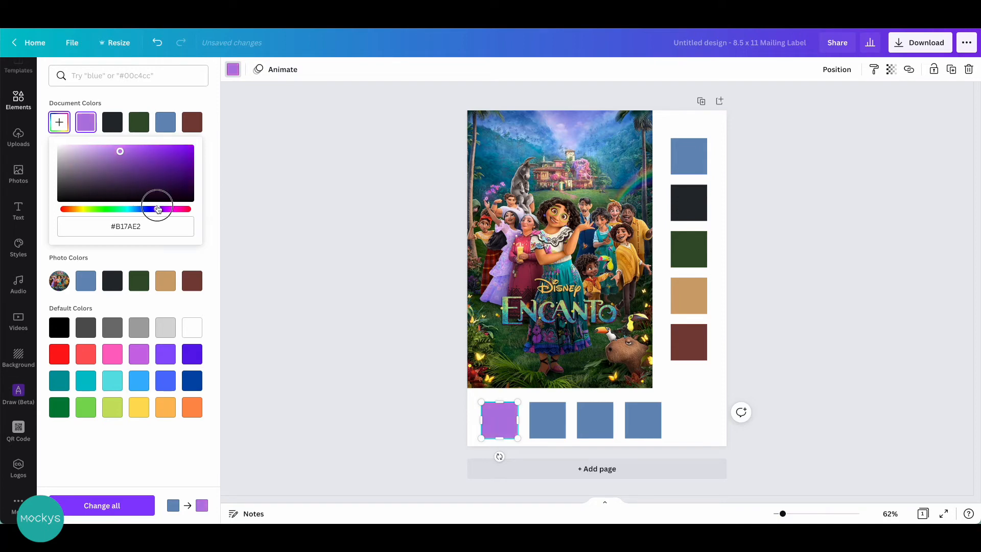
click(284, 226)
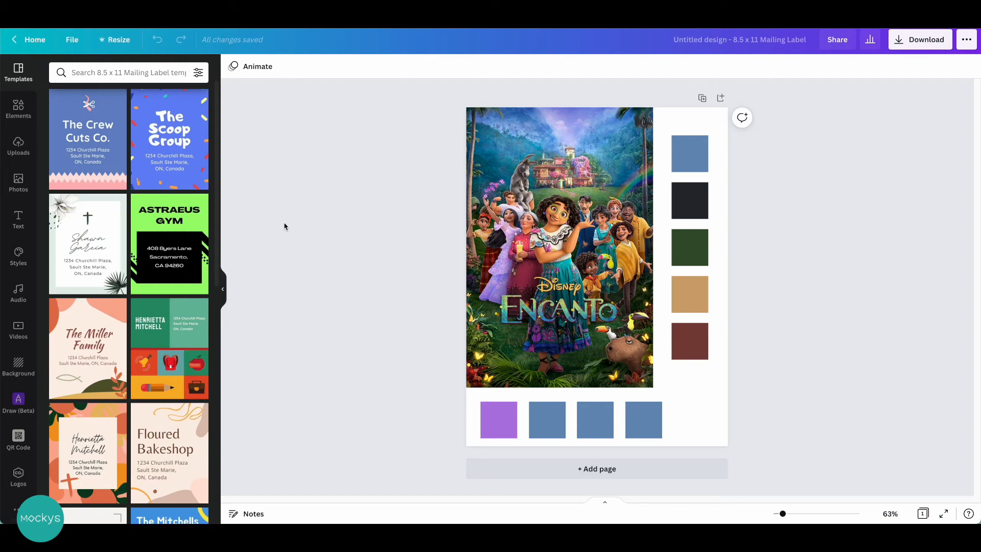
mouse_move(276, 163)
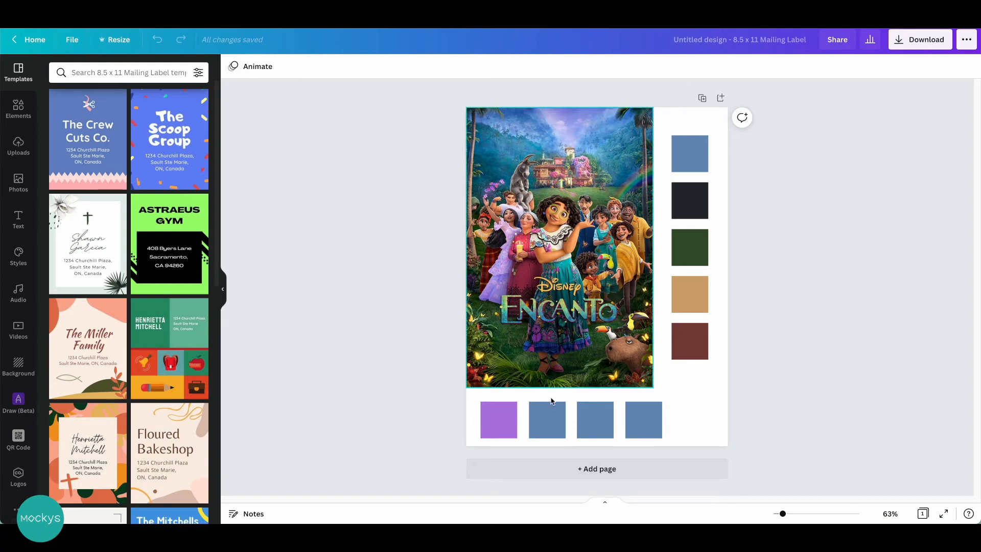
Eyedrop a lavender tone from the poster onto the second bottom swatch.
click(547, 419)
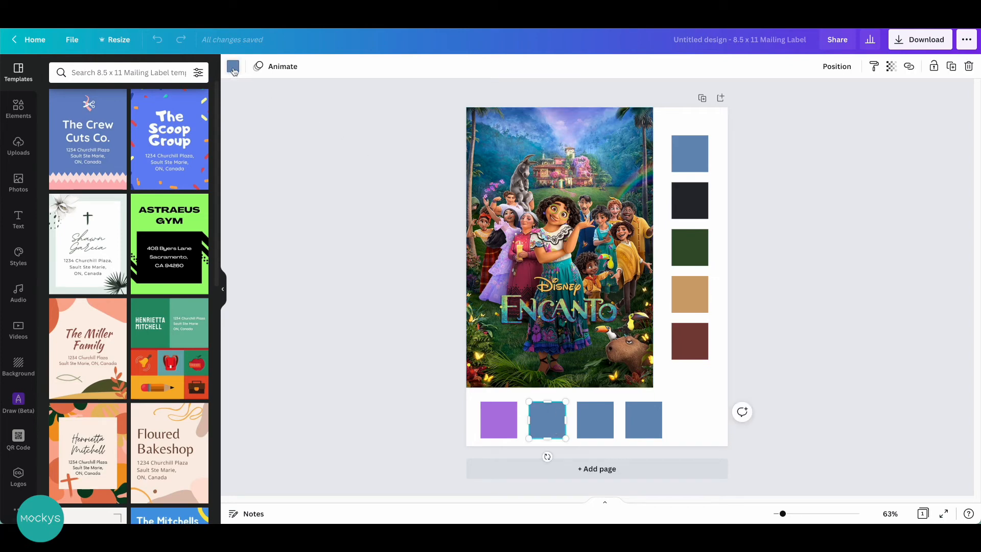
click(232, 66)
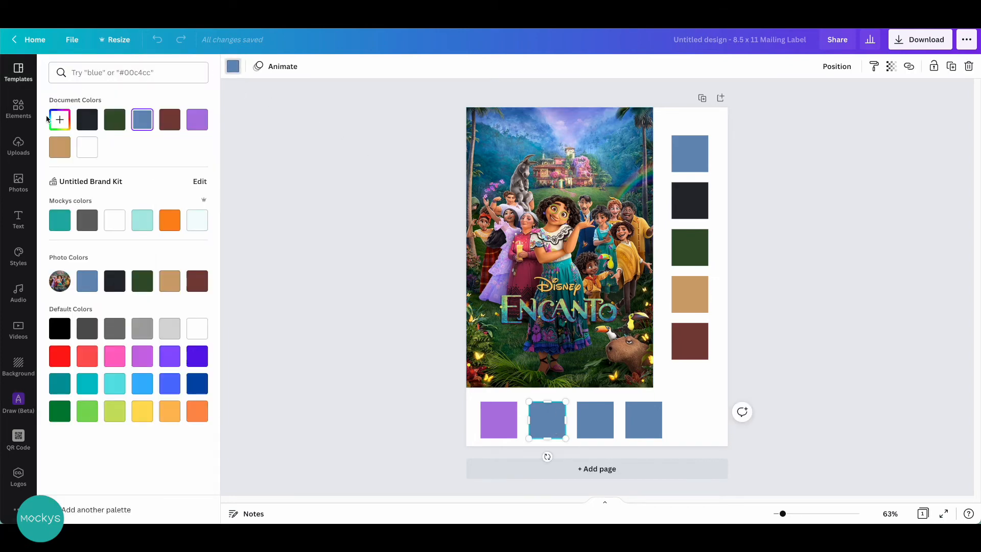
click(58, 120)
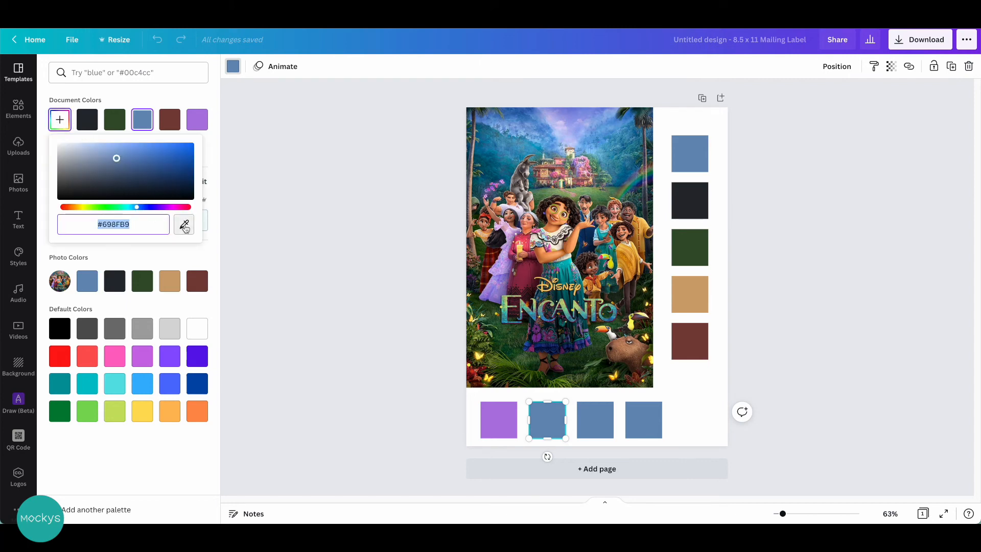
mouse_move(184, 224)
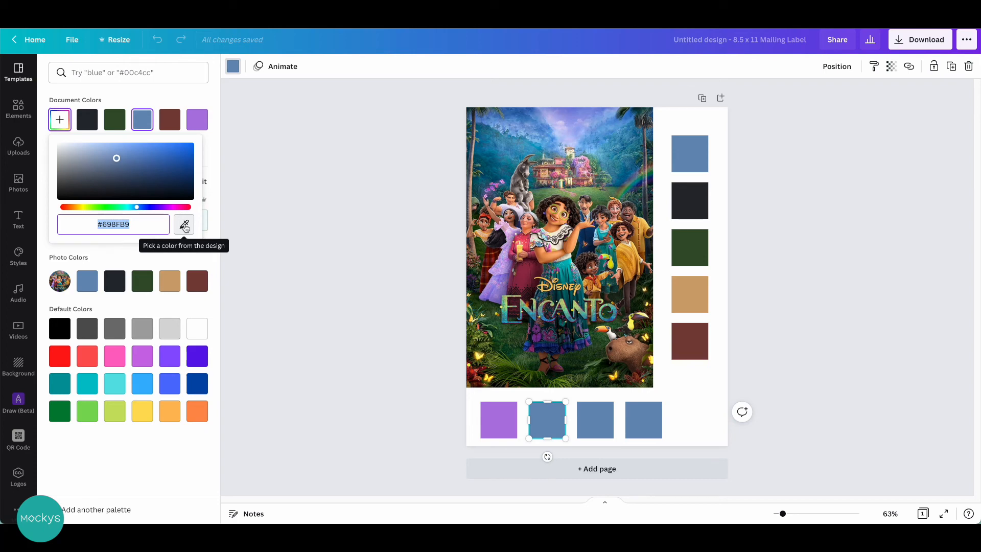
click(183, 225)
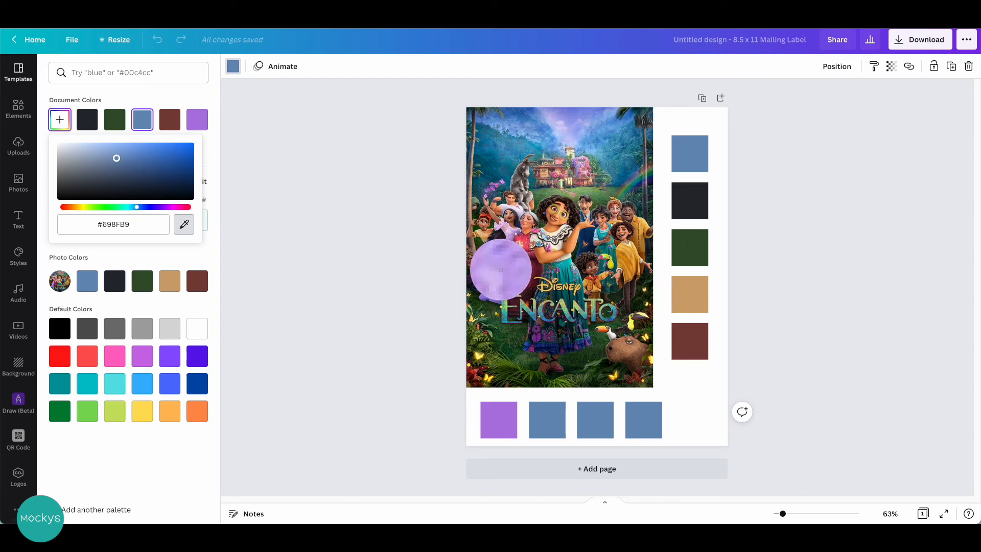
click(547, 420)
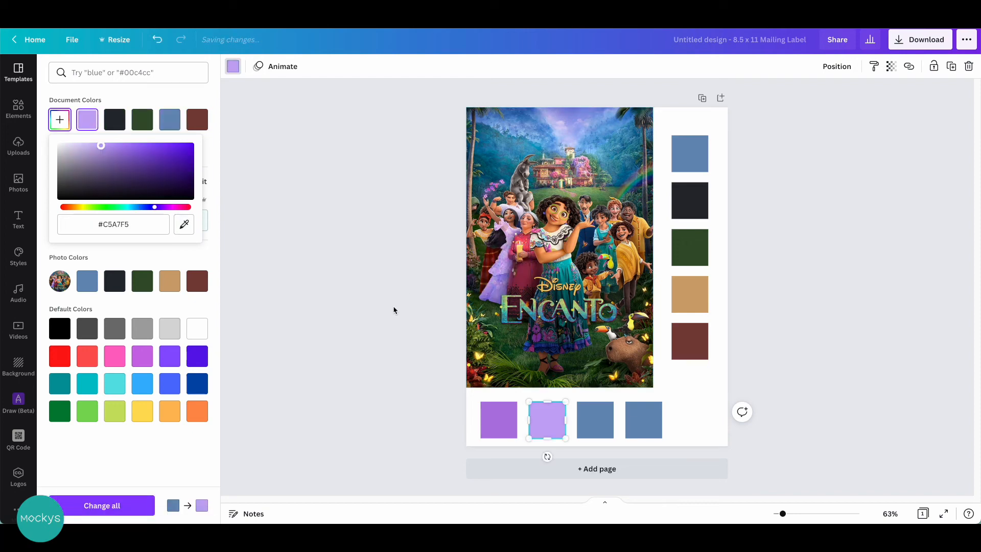
click(594, 420)
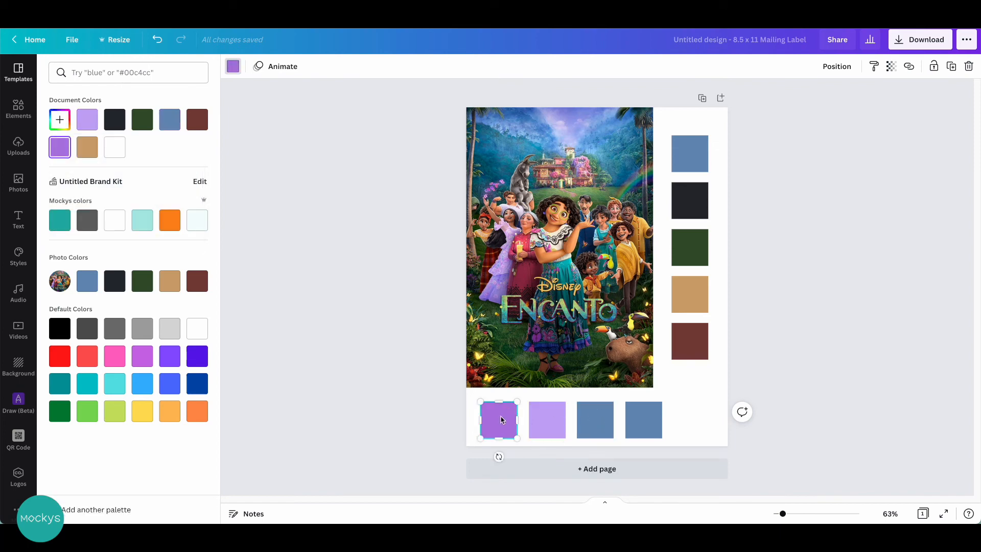
click(18, 72)
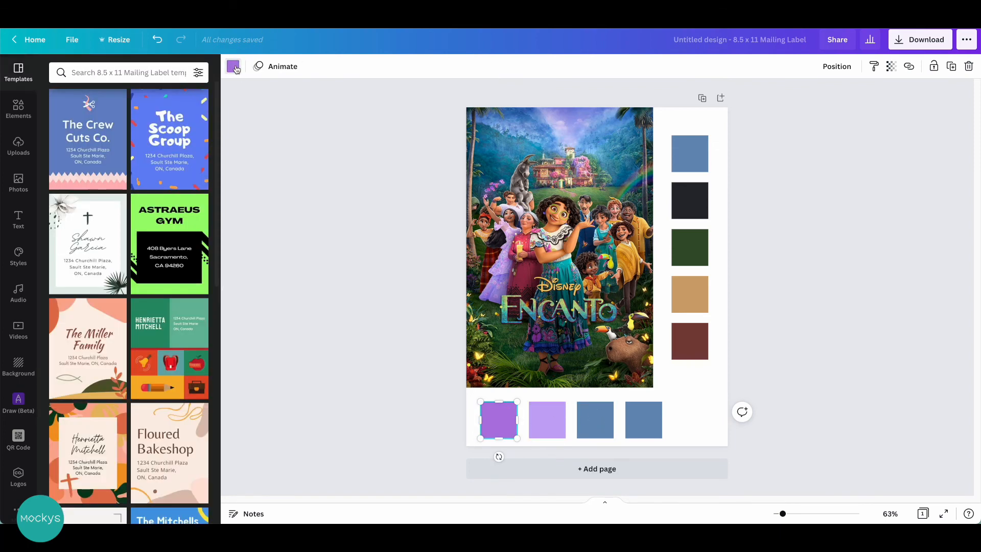
Recolour the third bottom swatch with an orange sampled from the poster via eyedropper.
click(232, 67)
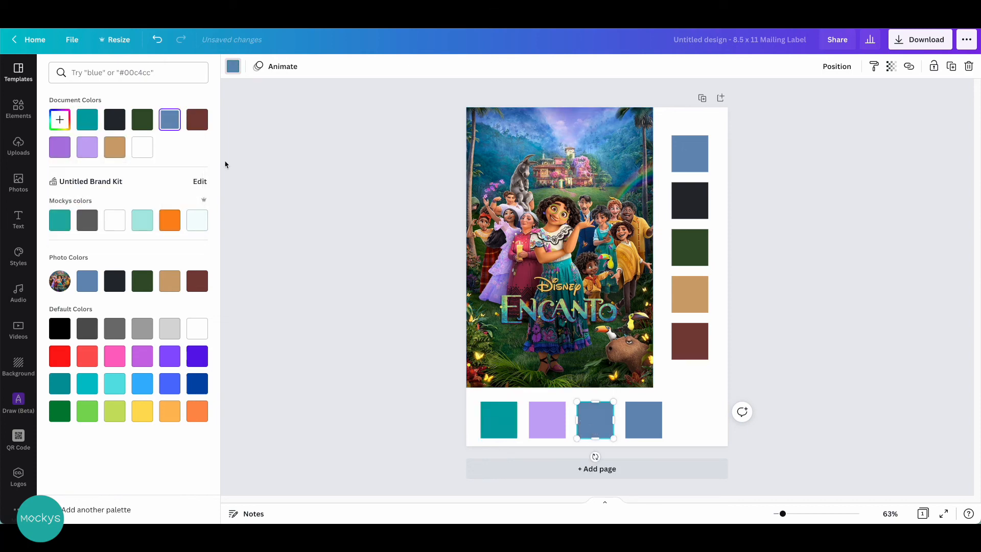
click(59, 120)
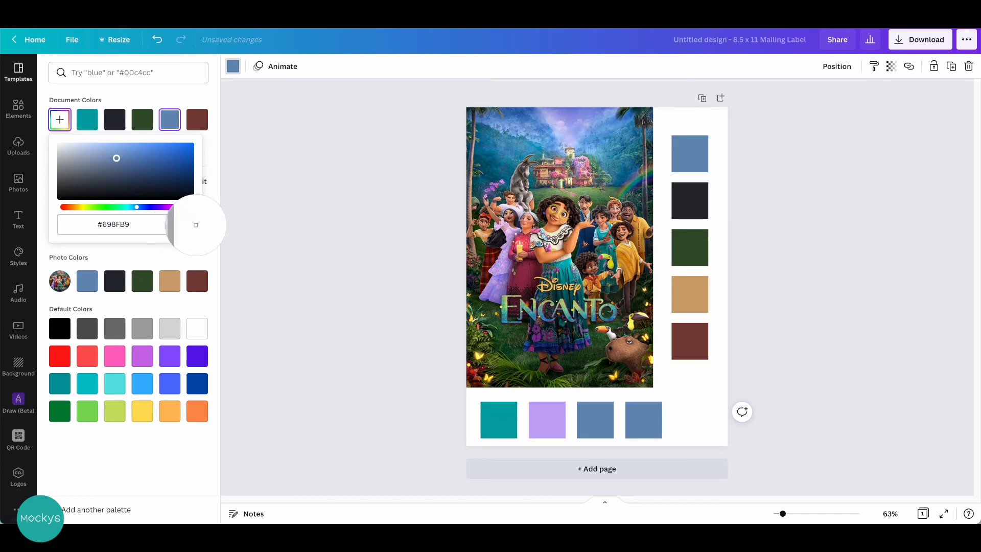
click(183, 224)
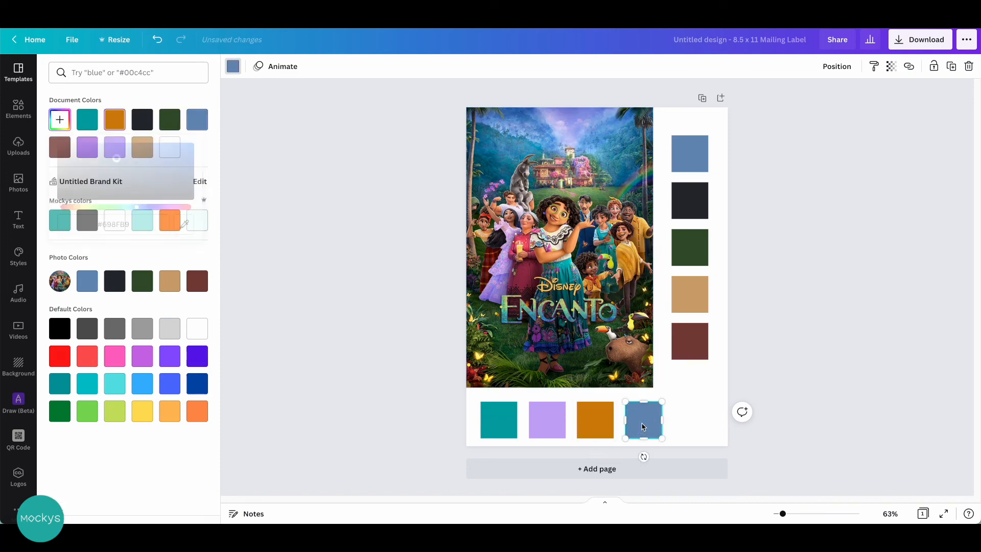
click(60, 119)
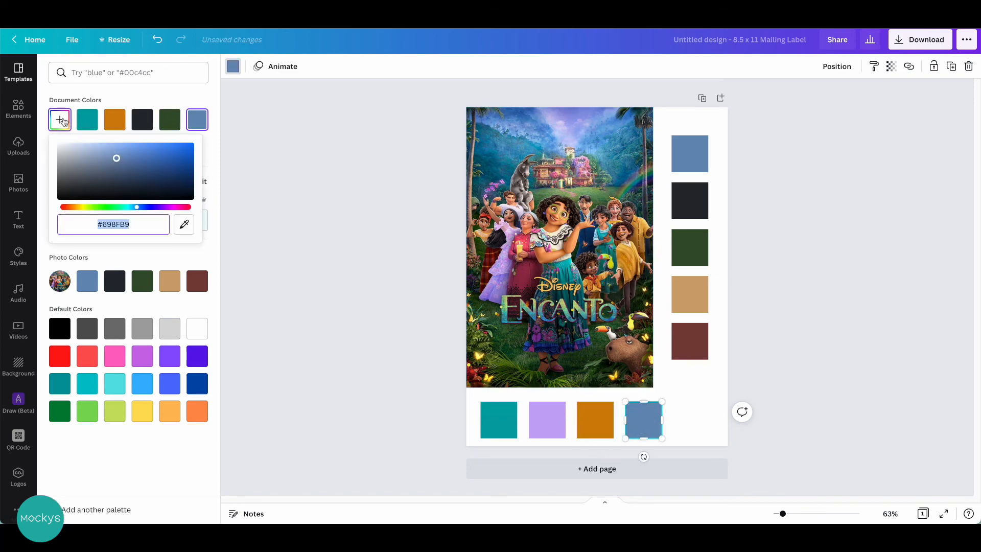